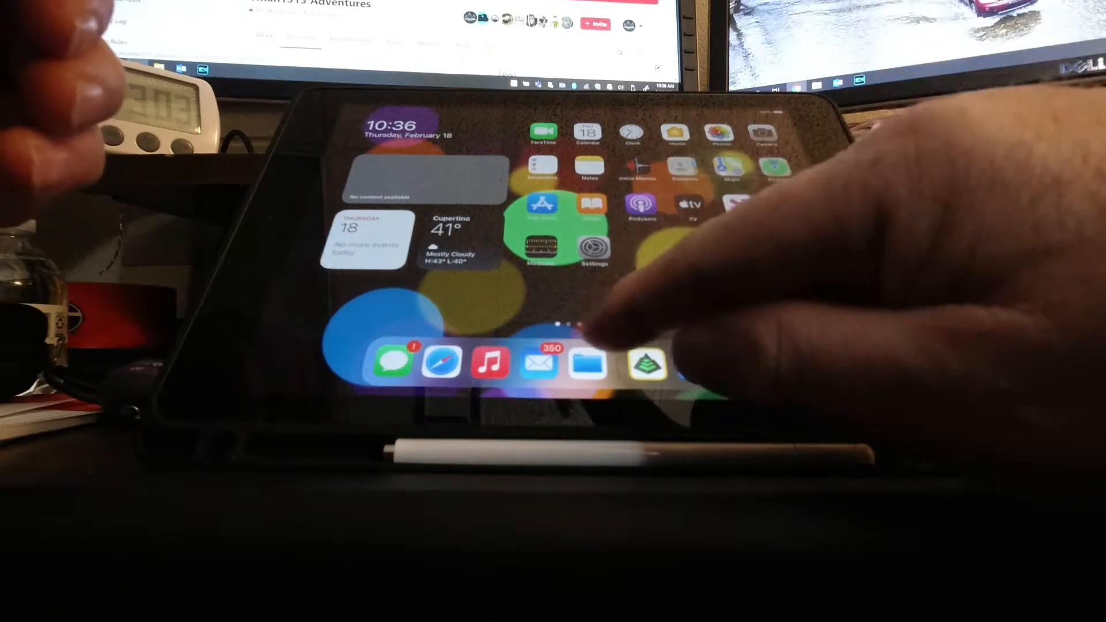
# Show the Recents list of downloaded route files in the Files app.
pyautogui.click(586, 362)
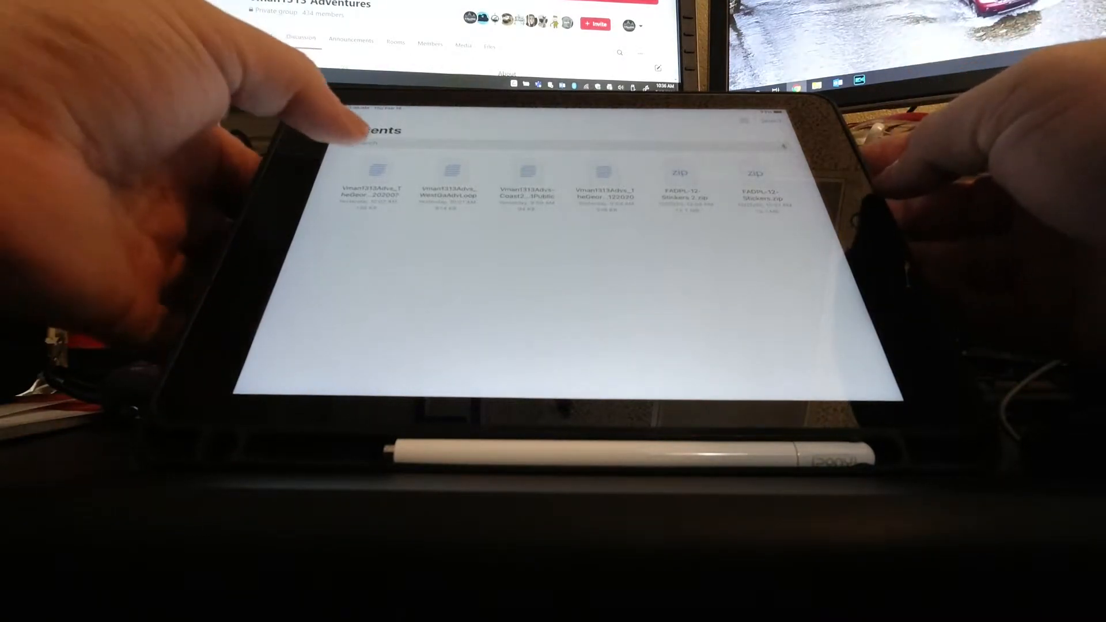
# Preview the Georgia Adventure Trail GPX file and share it to Gaia GPS.
pyautogui.click(377, 184)
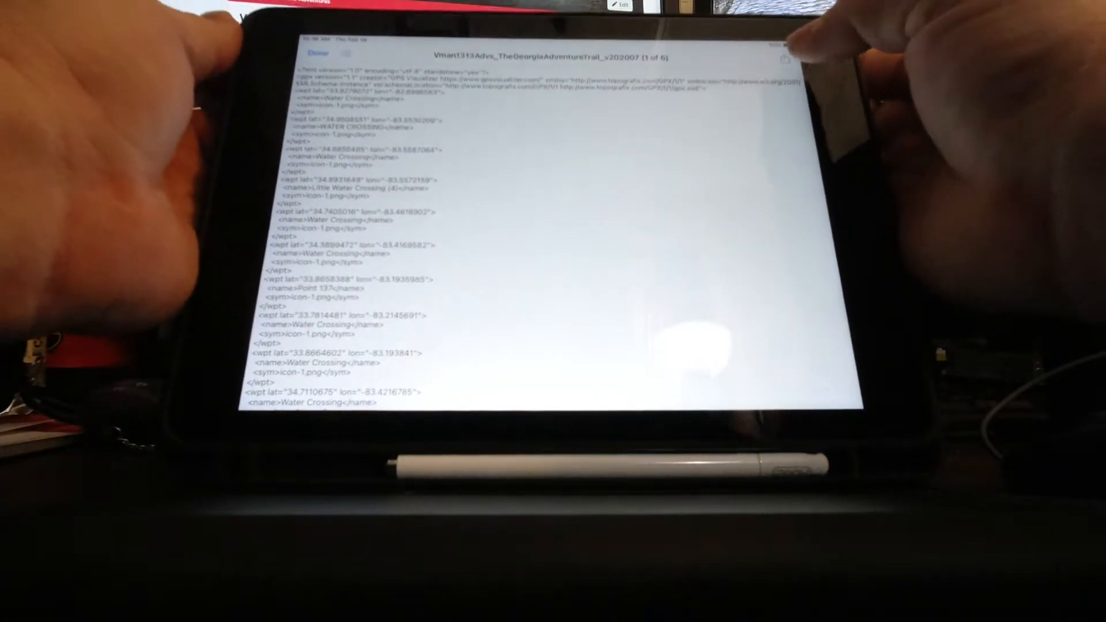
pyautogui.click(784, 40)
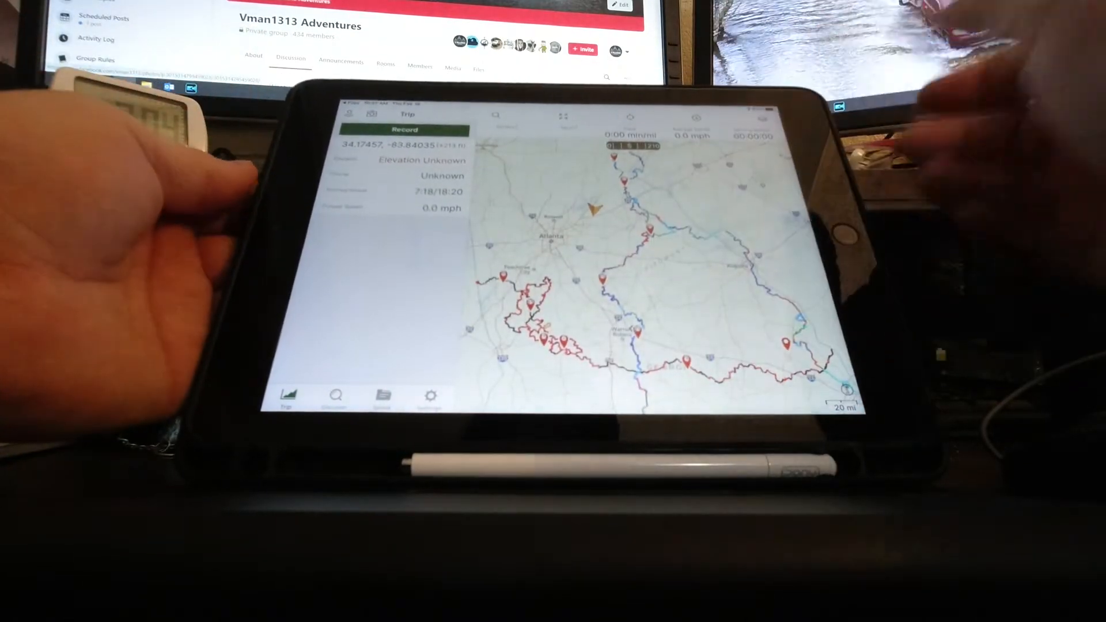
# Clear the imported routes from the map and bring up the Discover search.
pyautogui.click(385, 395)
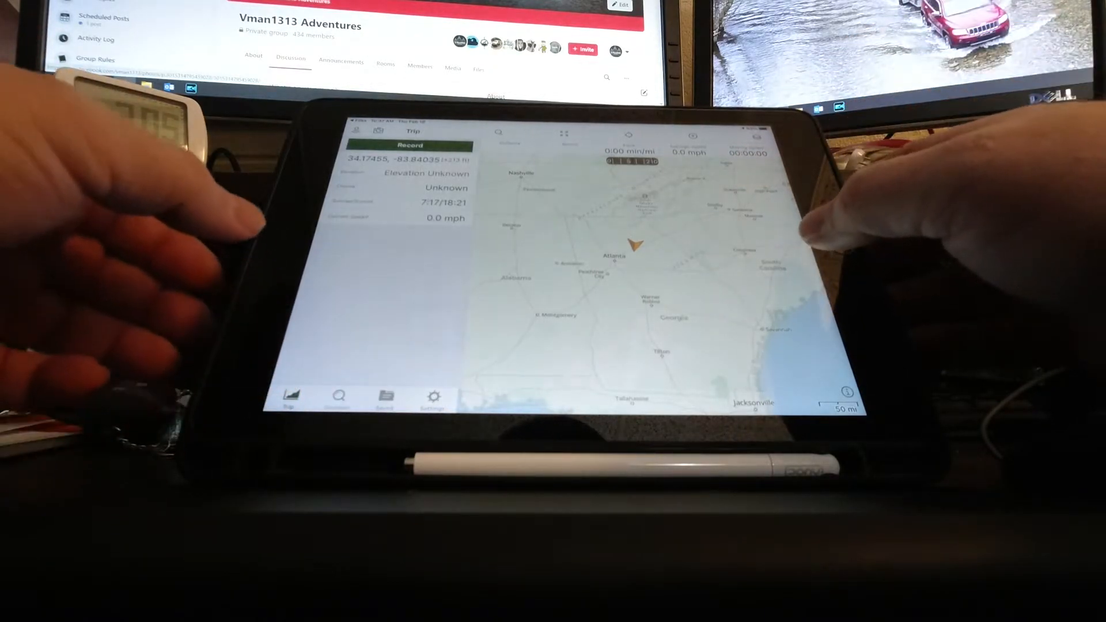
pyautogui.click(338, 395)
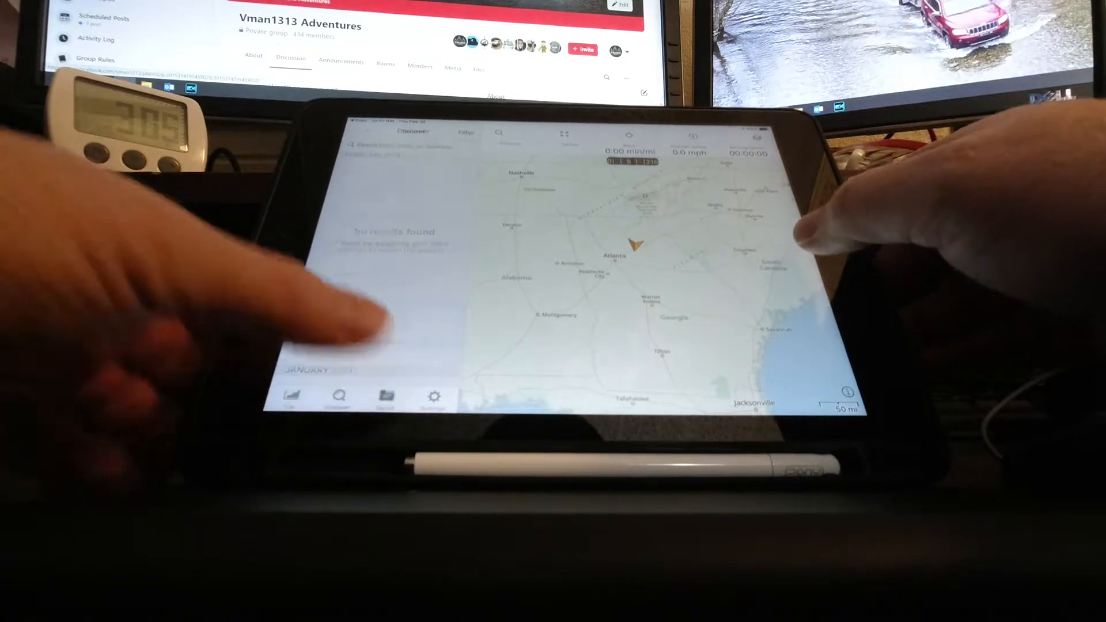
# Show the Saved list and start an import browsing On My iPad > Downloads.
pyautogui.click(386, 395)
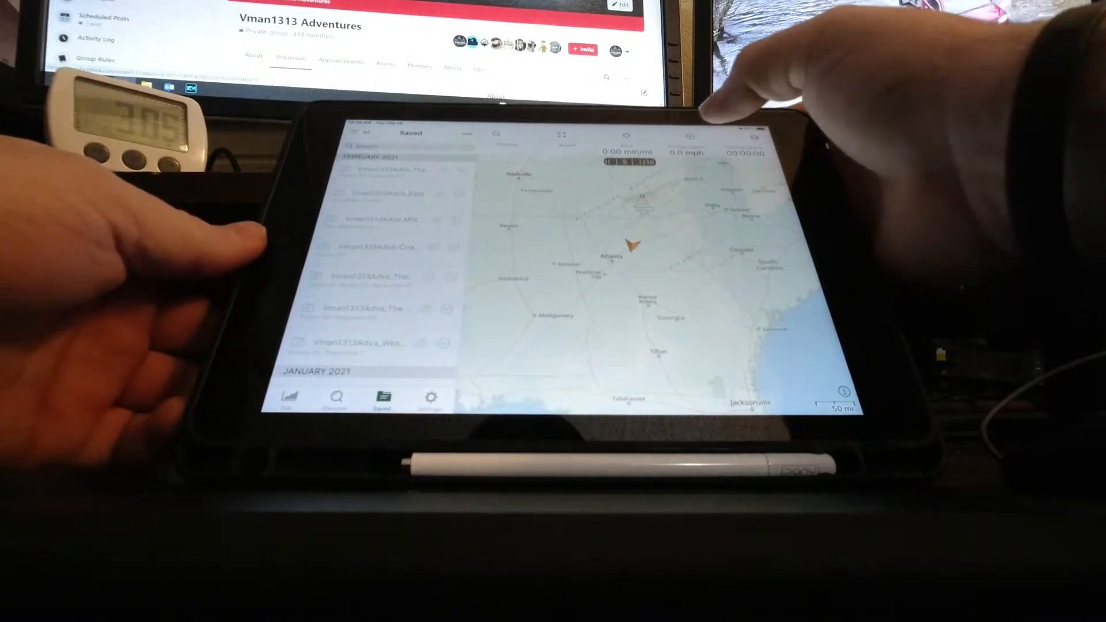
pyautogui.click(690, 136)
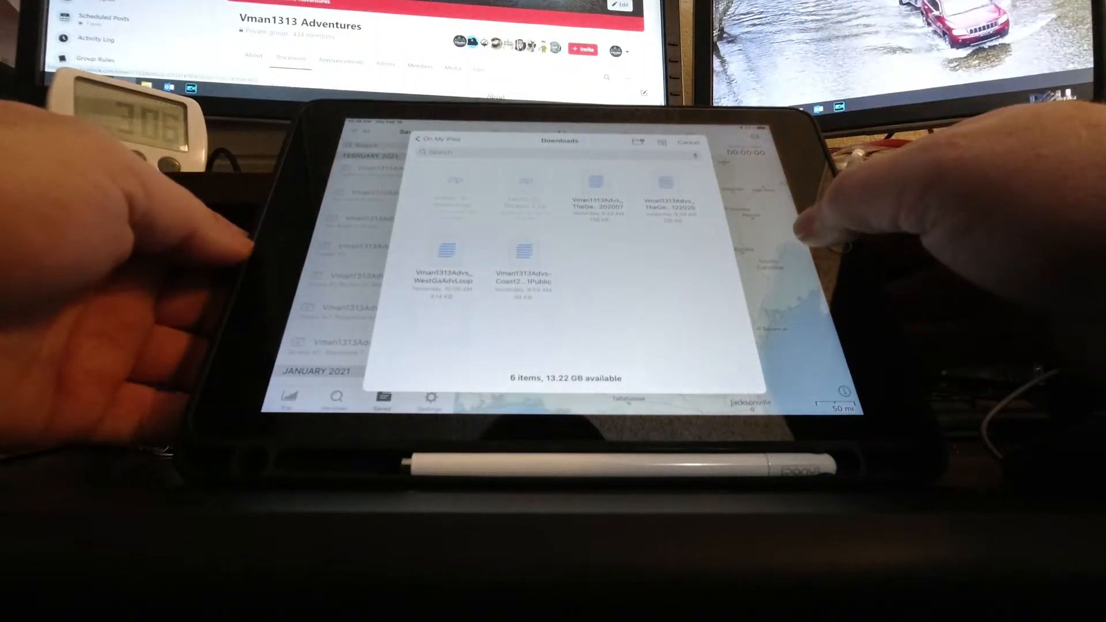
# Pick a GPX route file from the Downloads picker to import it.
pyautogui.click(688, 142)
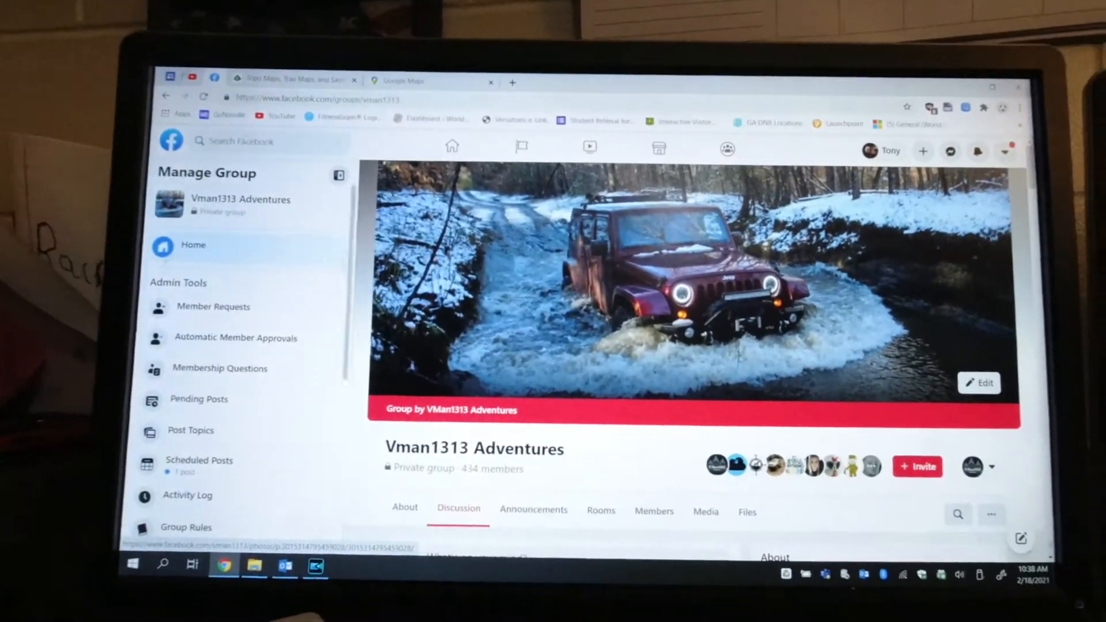
# Switch to the Gaia GPS website tab and go to My Routes with all routes selected.
pyautogui.click(289, 80)
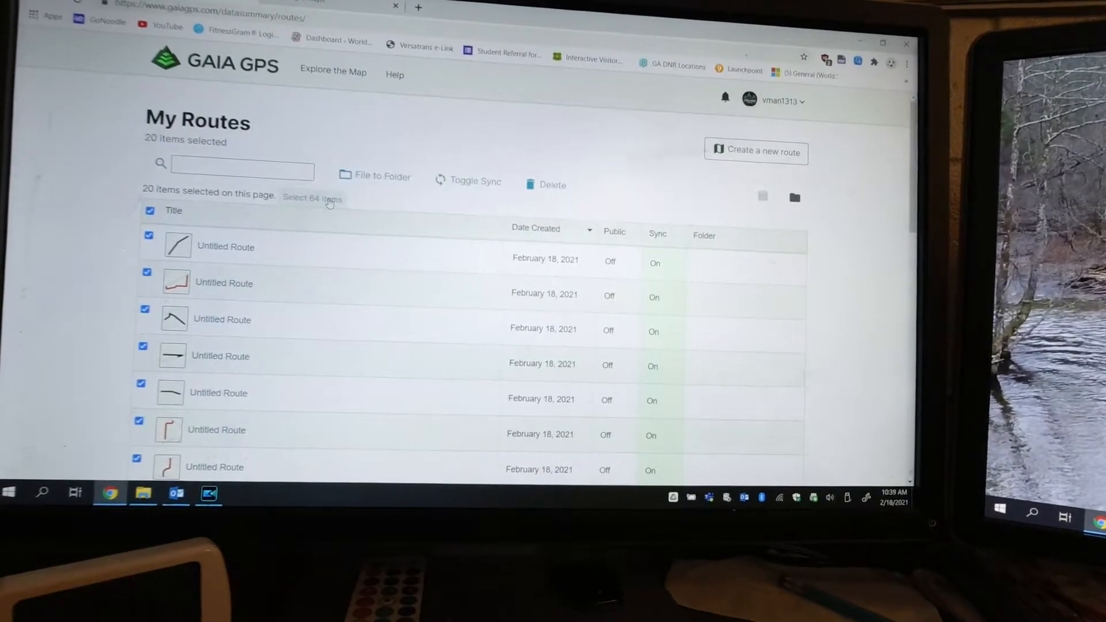
# Select all 64 routes and file them into the Vman1313Advs_SouthGaAdvLoop folder.
pyautogui.click(312, 199)
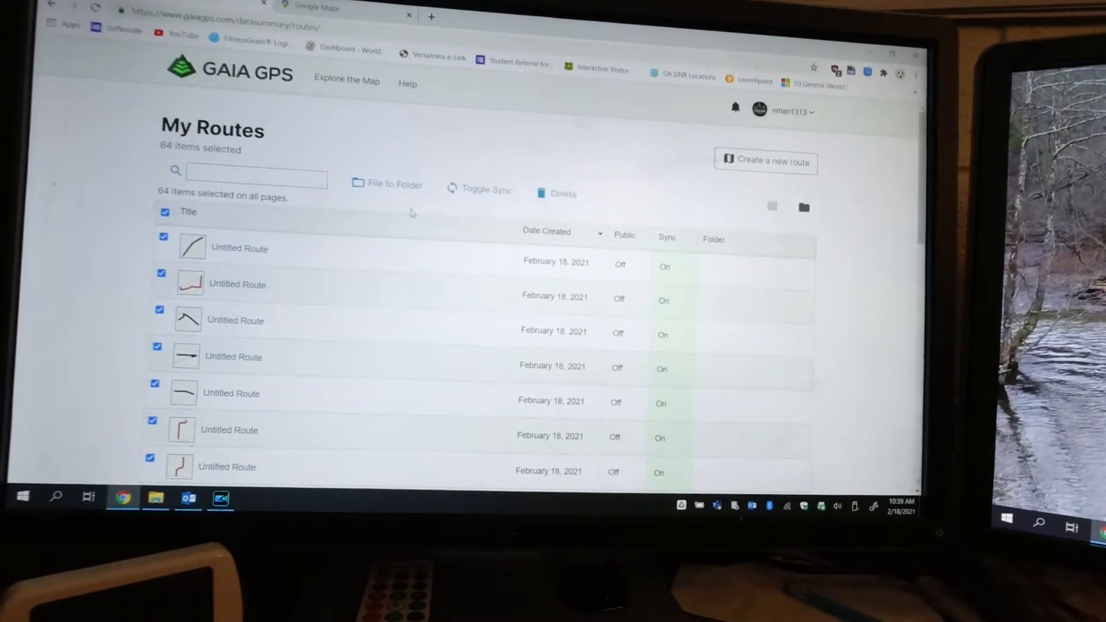
pyautogui.click(387, 184)
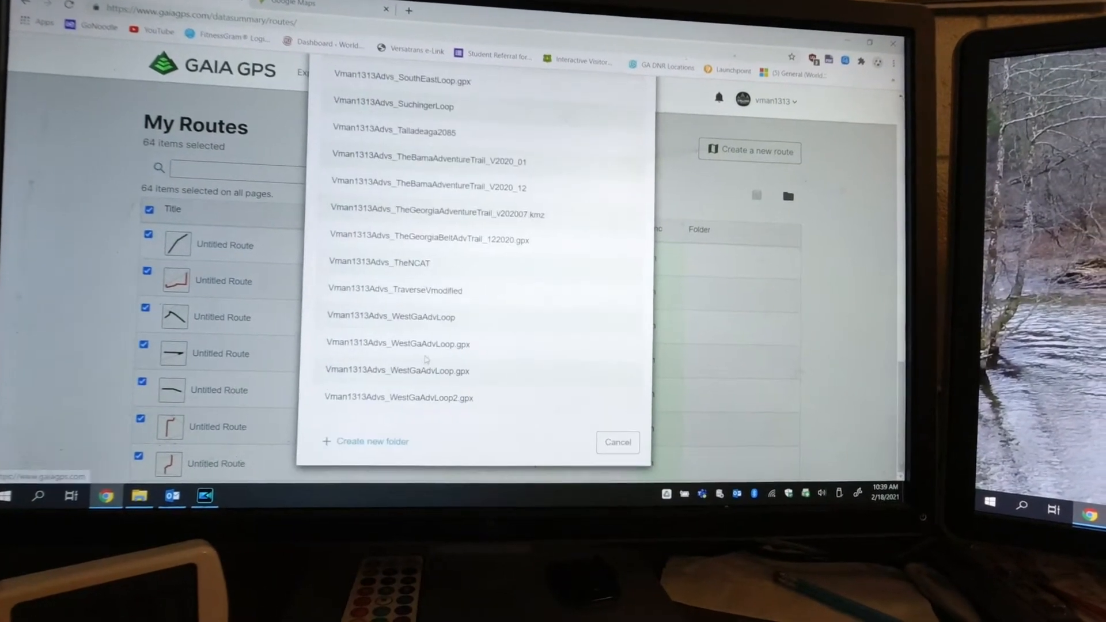
pyautogui.click(365, 442)
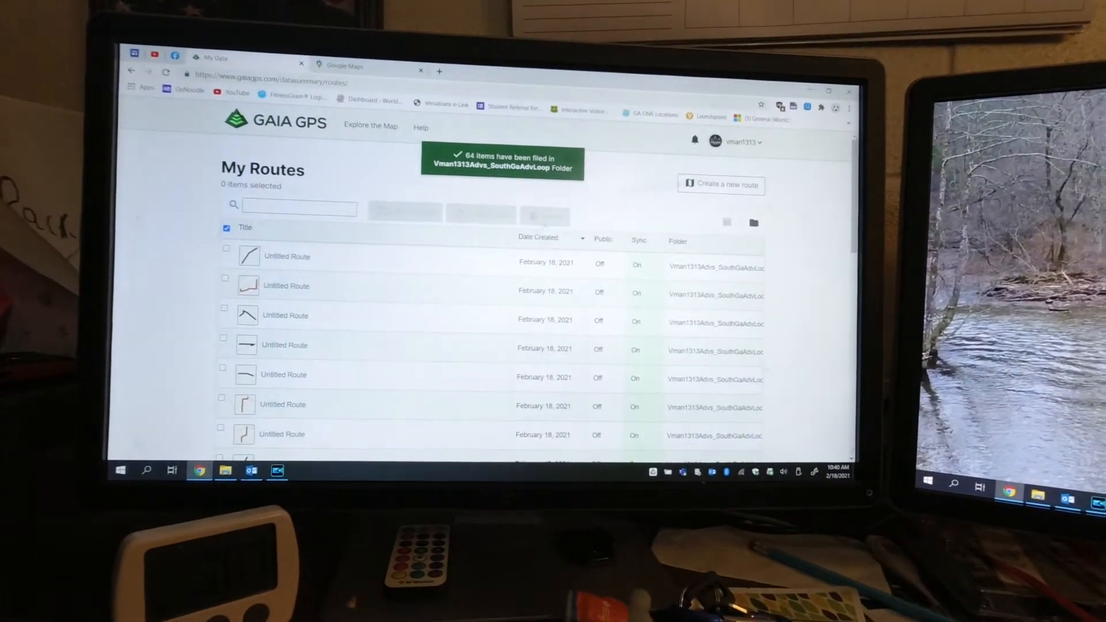
pyautogui.moveTo(722, 223)
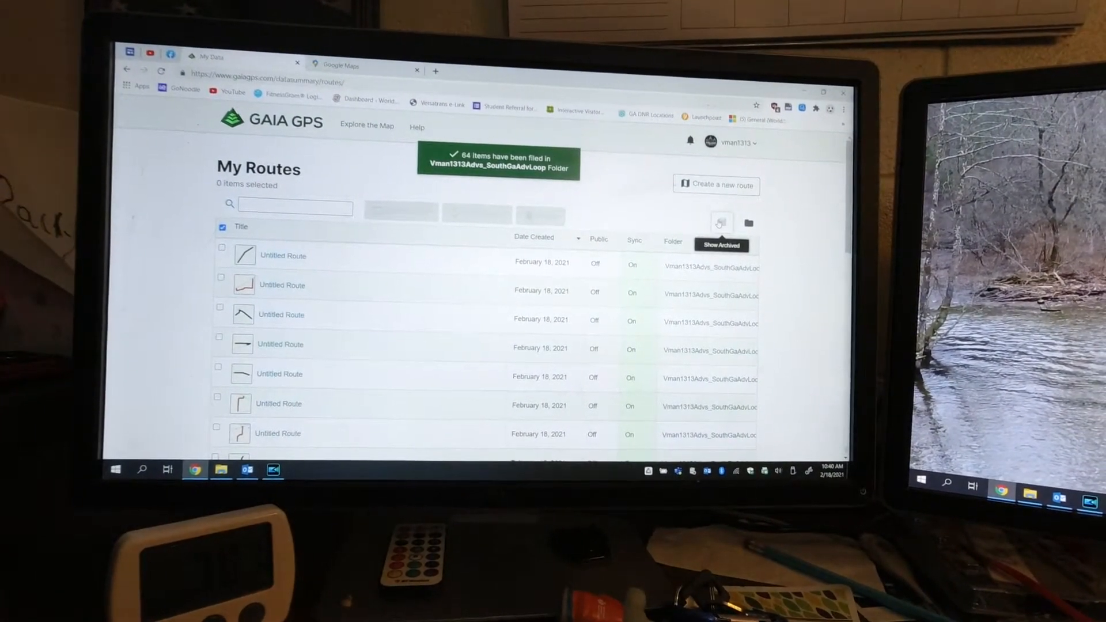
# Go to Folders, open Vman1313Advs_SouthGaAdvLoop and view its combined loop route on the map.
pyautogui.click(748, 225)
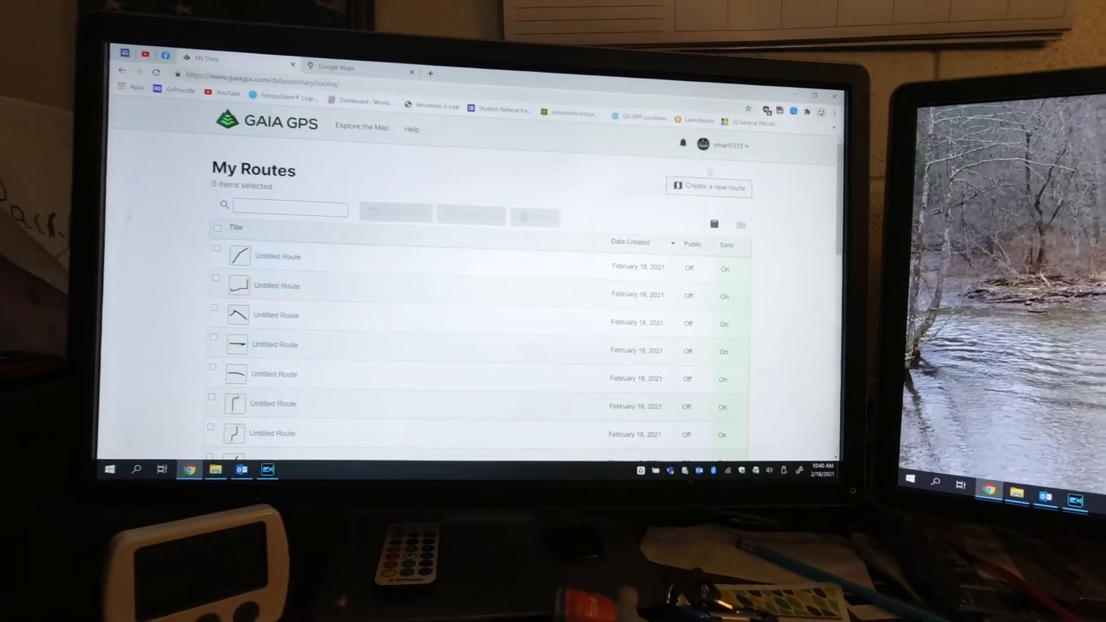
pyautogui.click(724, 140)
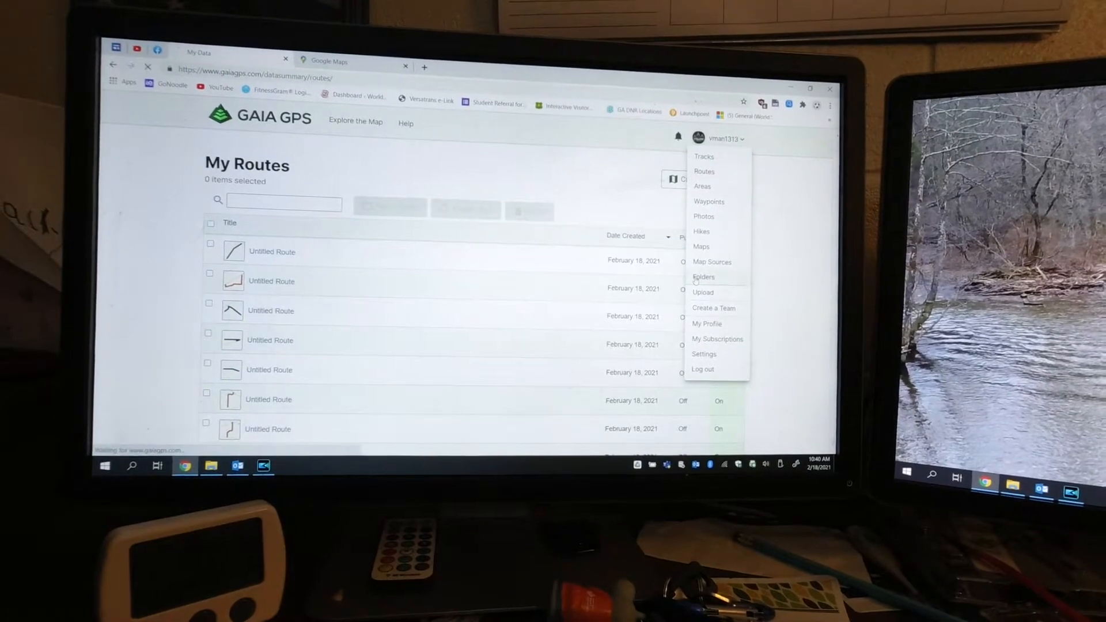
pyautogui.click(703, 276)
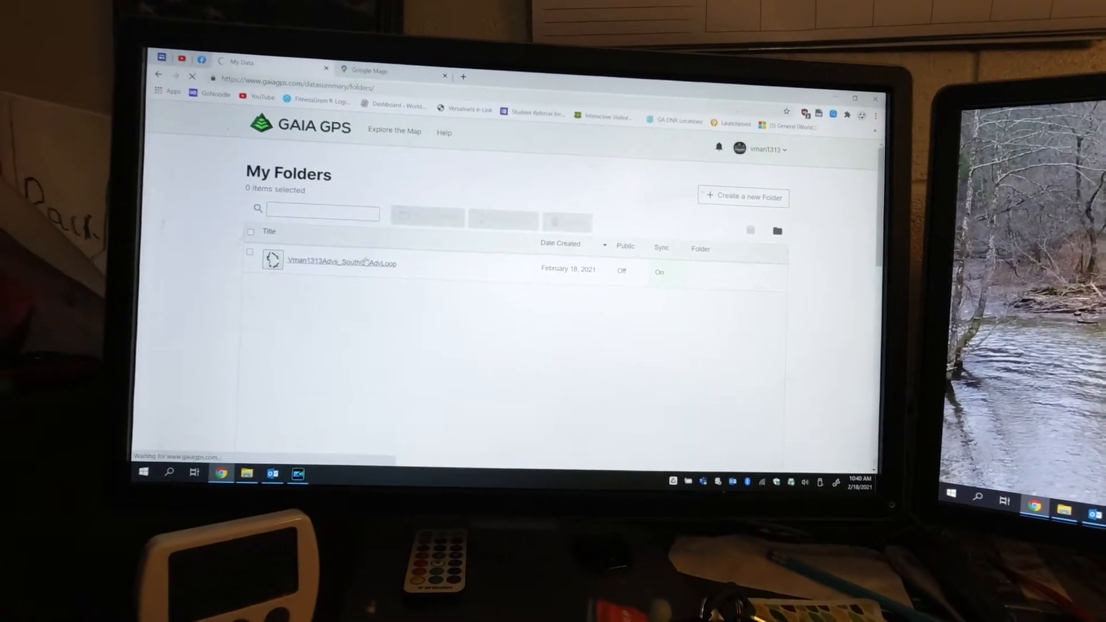
pyautogui.click(342, 262)
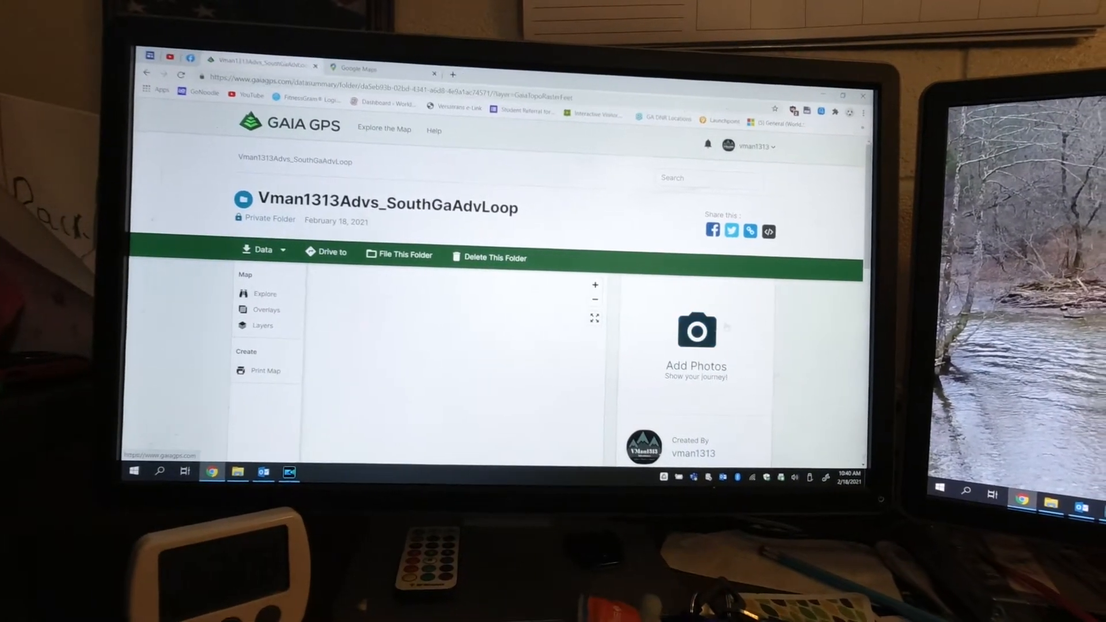
pyautogui.scroll(-3)
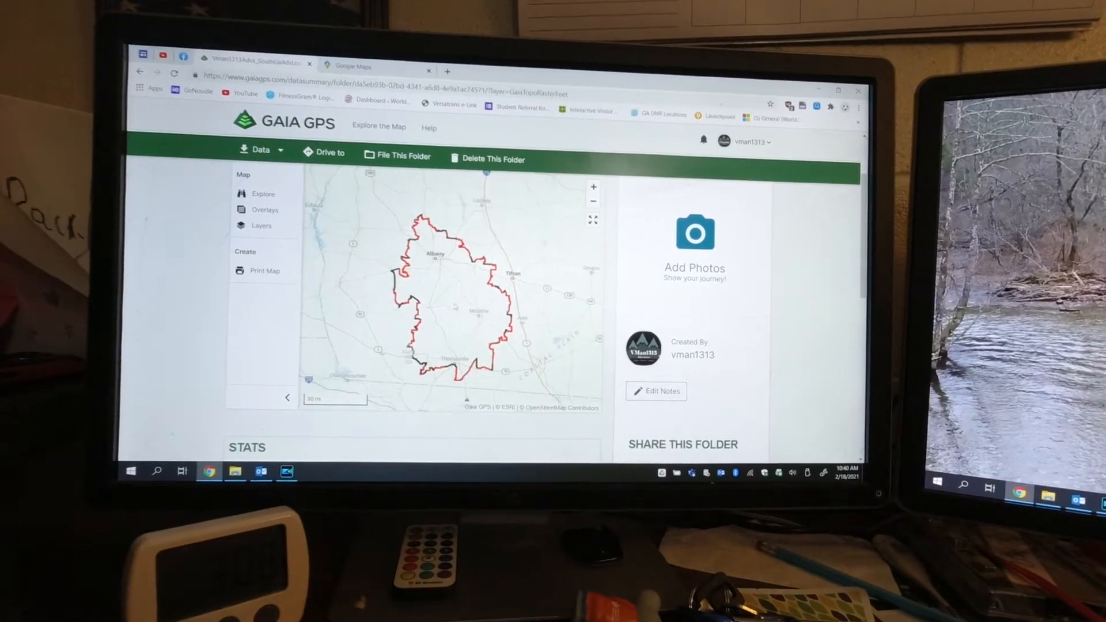
pyautogui.click(754, 144)
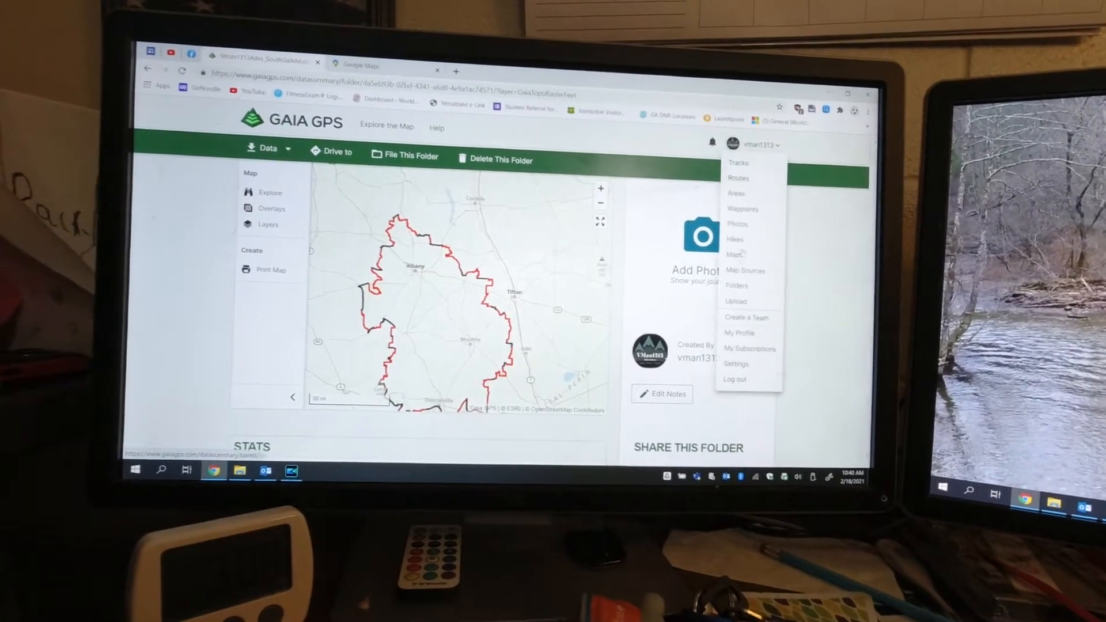
# Choose an account menu item to finish on the website before returning to the iPad.
pyautogui.click(736, 286)
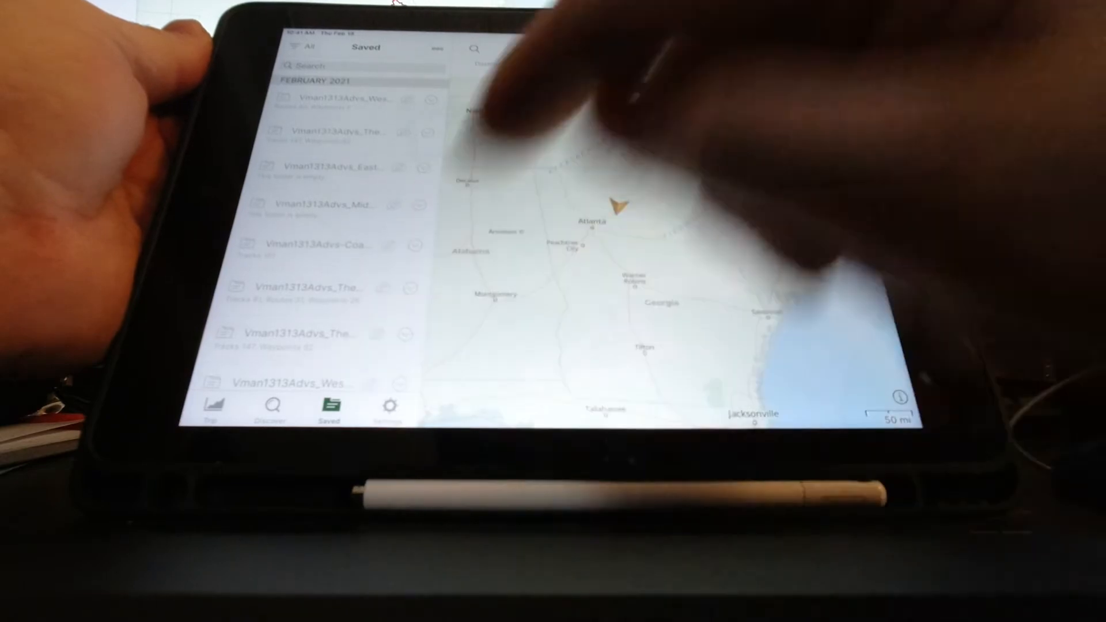
# Show the Account settings with Sync/Backup switched on.
pyautogui.click(389, 405)
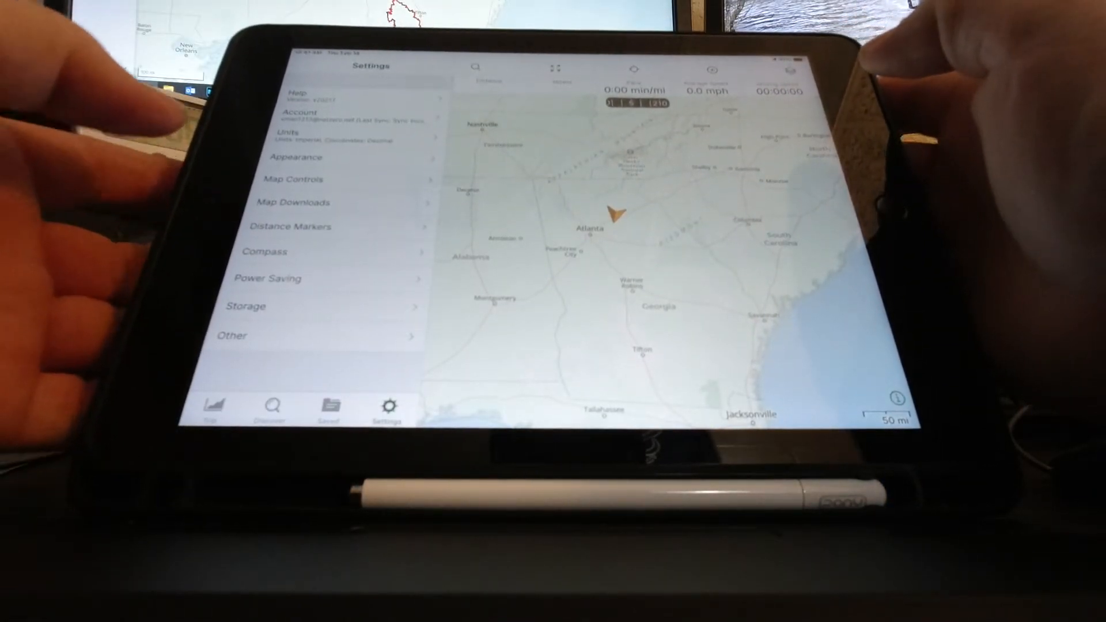
pyautogui.click(299, 115)
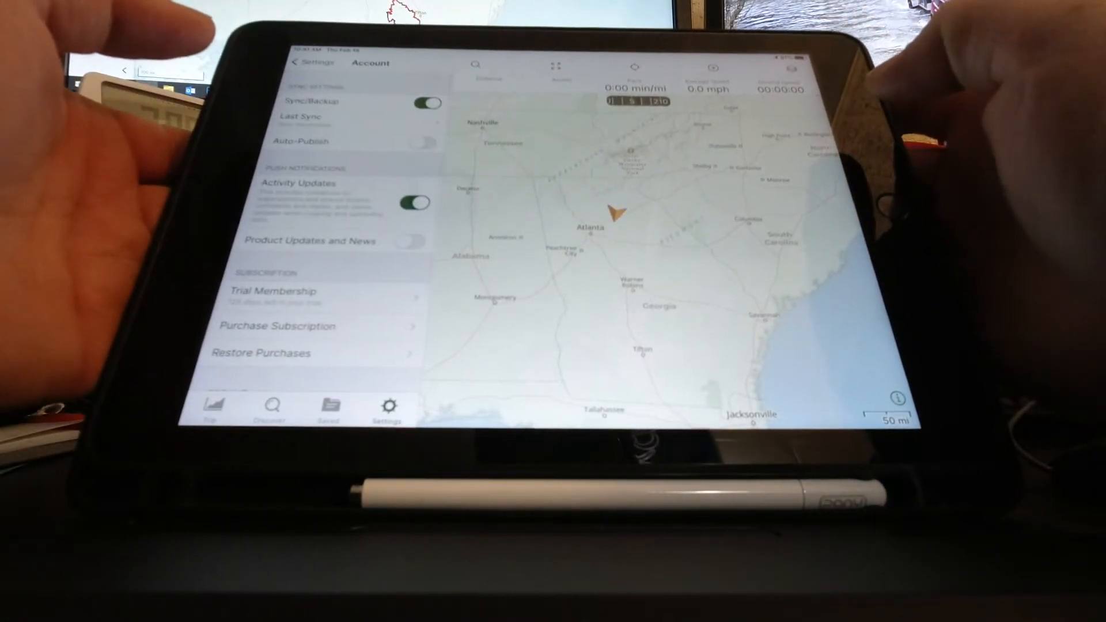